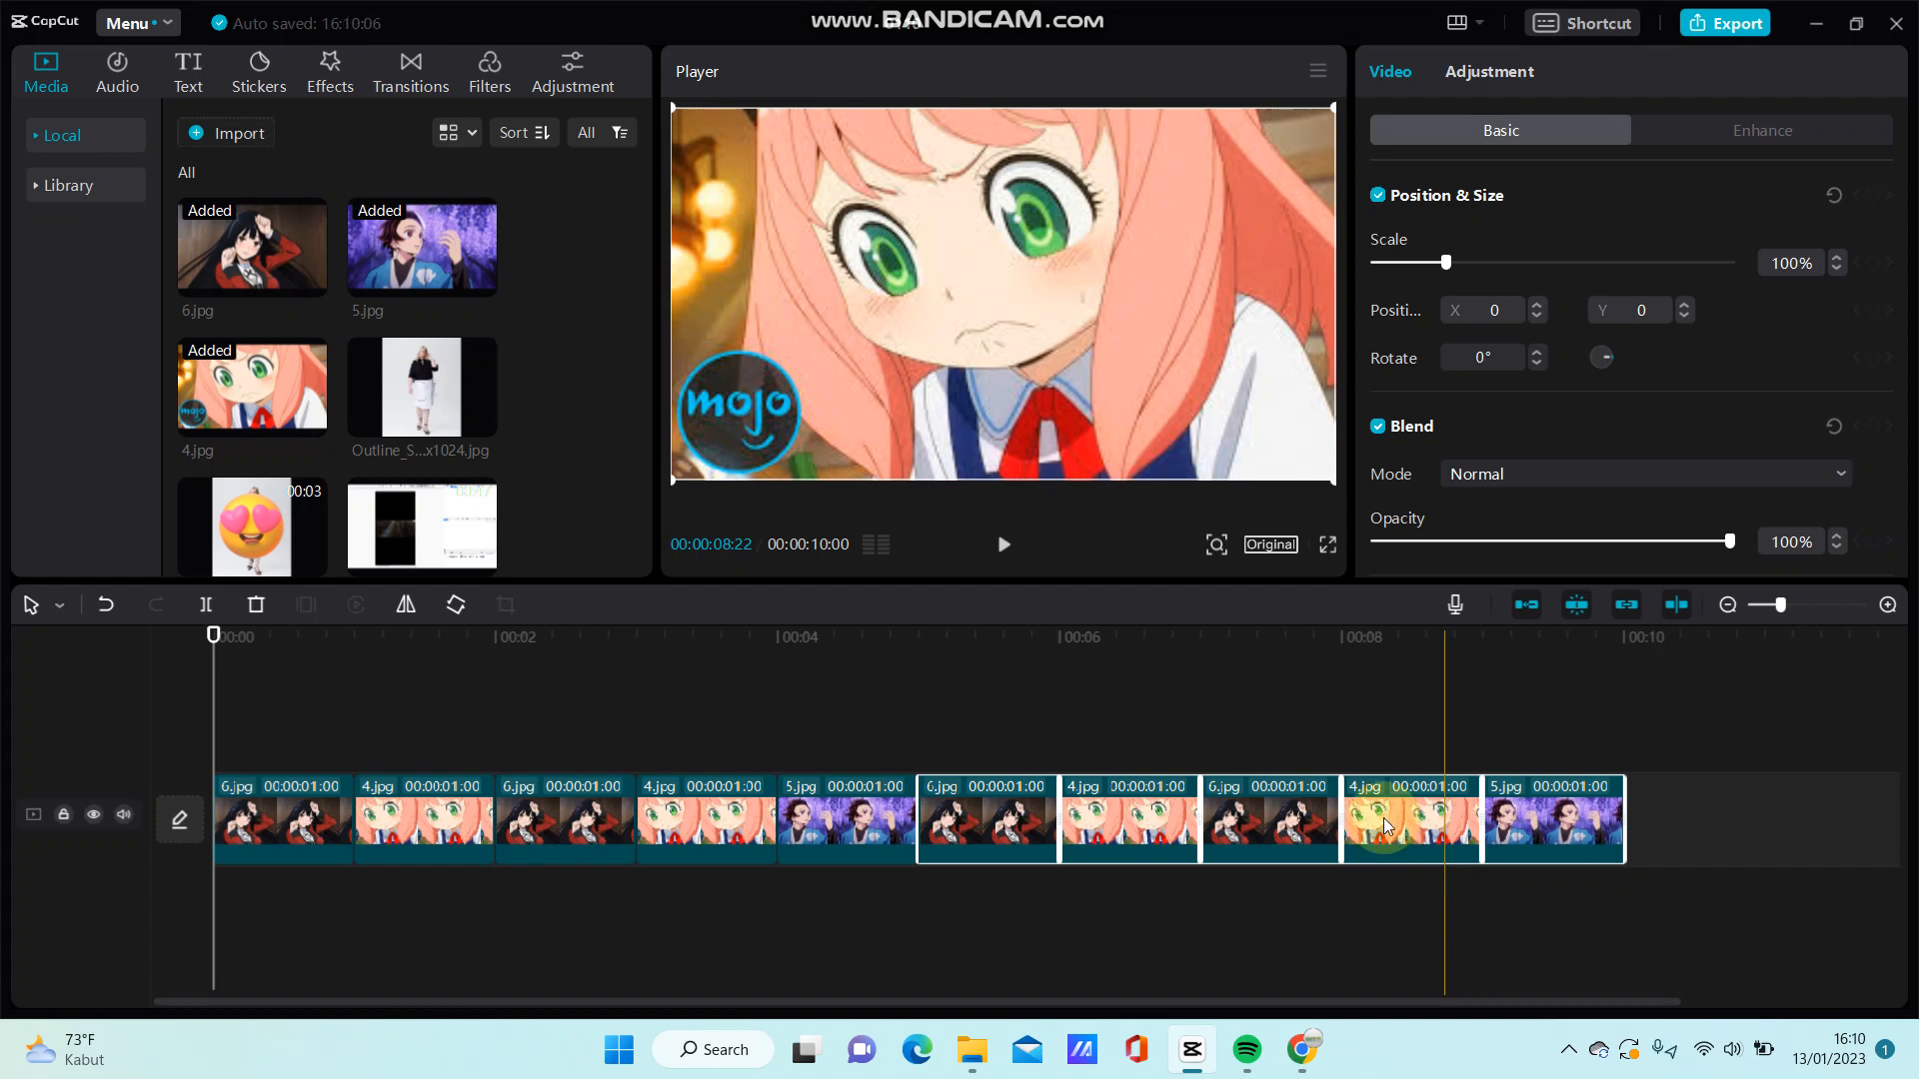
Lengthen the first 6.jpg clip past a second and move it to third place.
click(1403, 819)
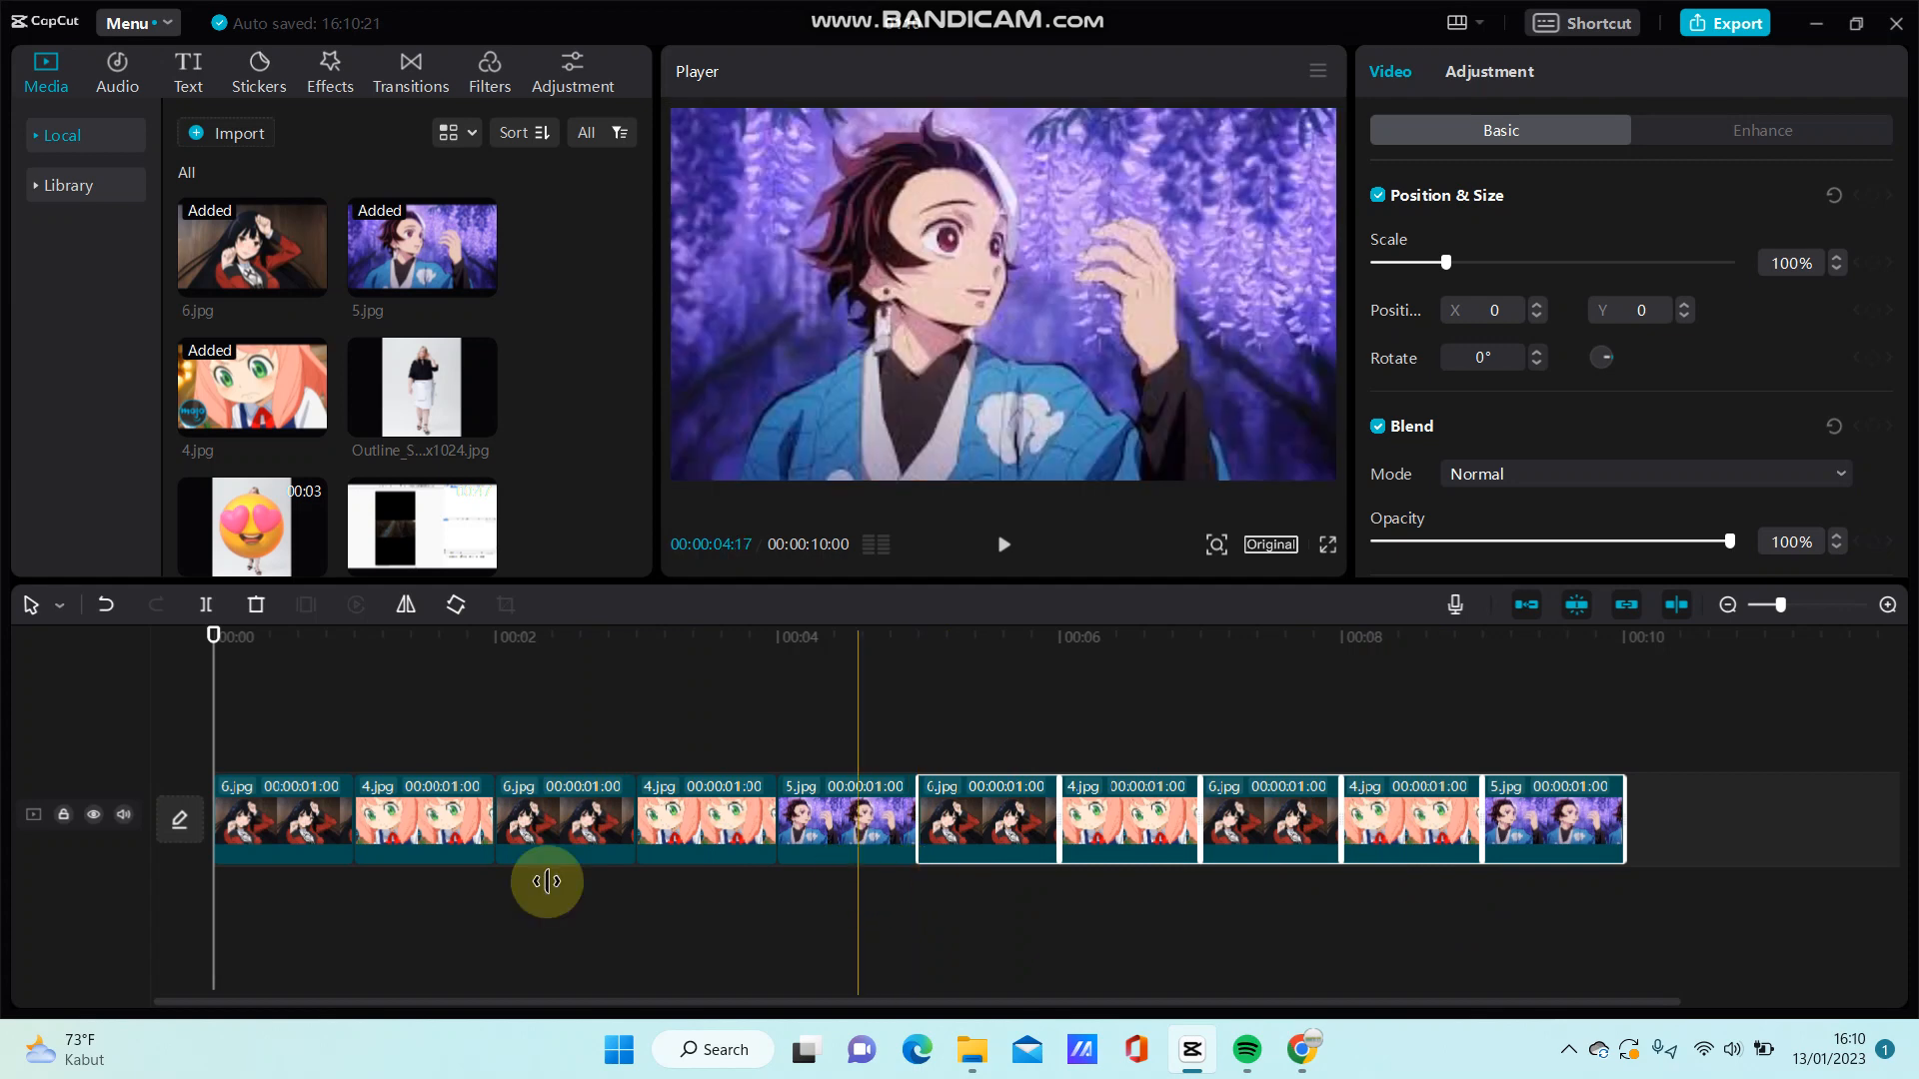
click(284, 819)
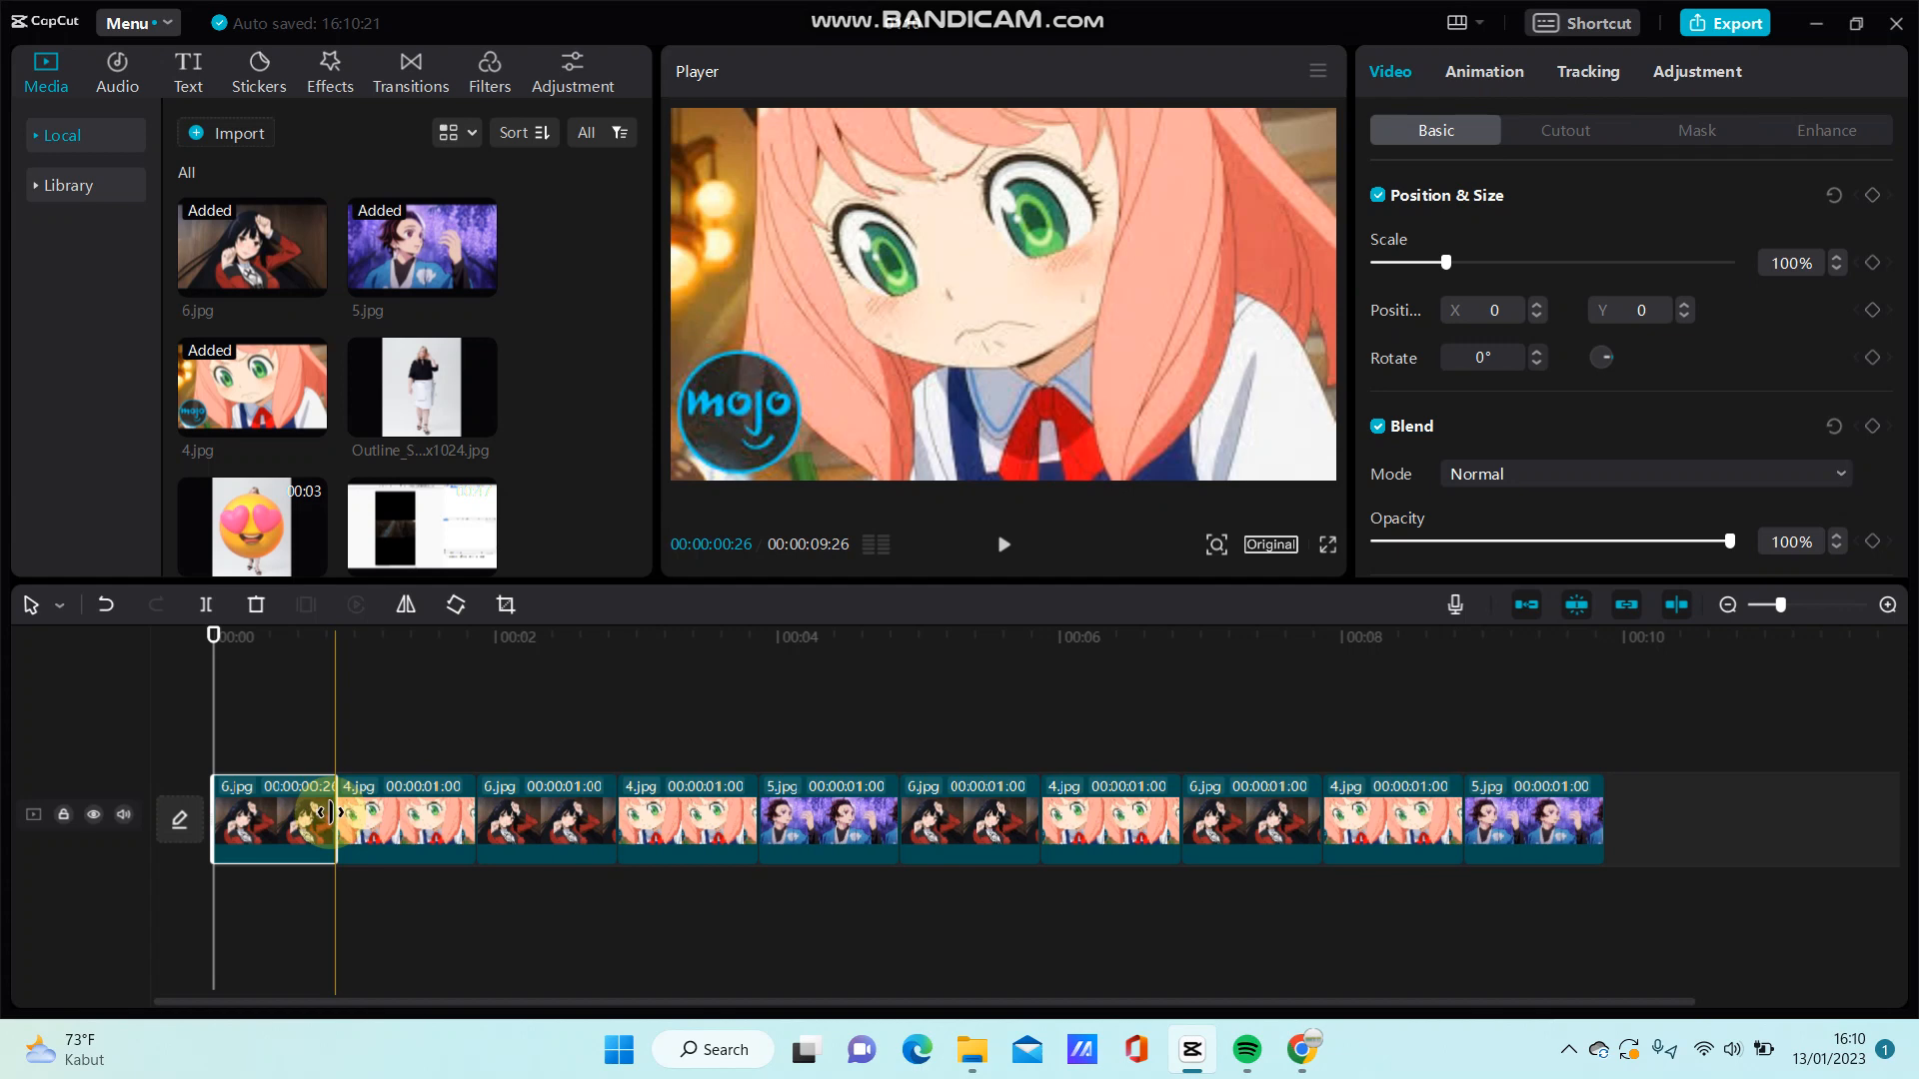
drag(336, 819, 374, 819)
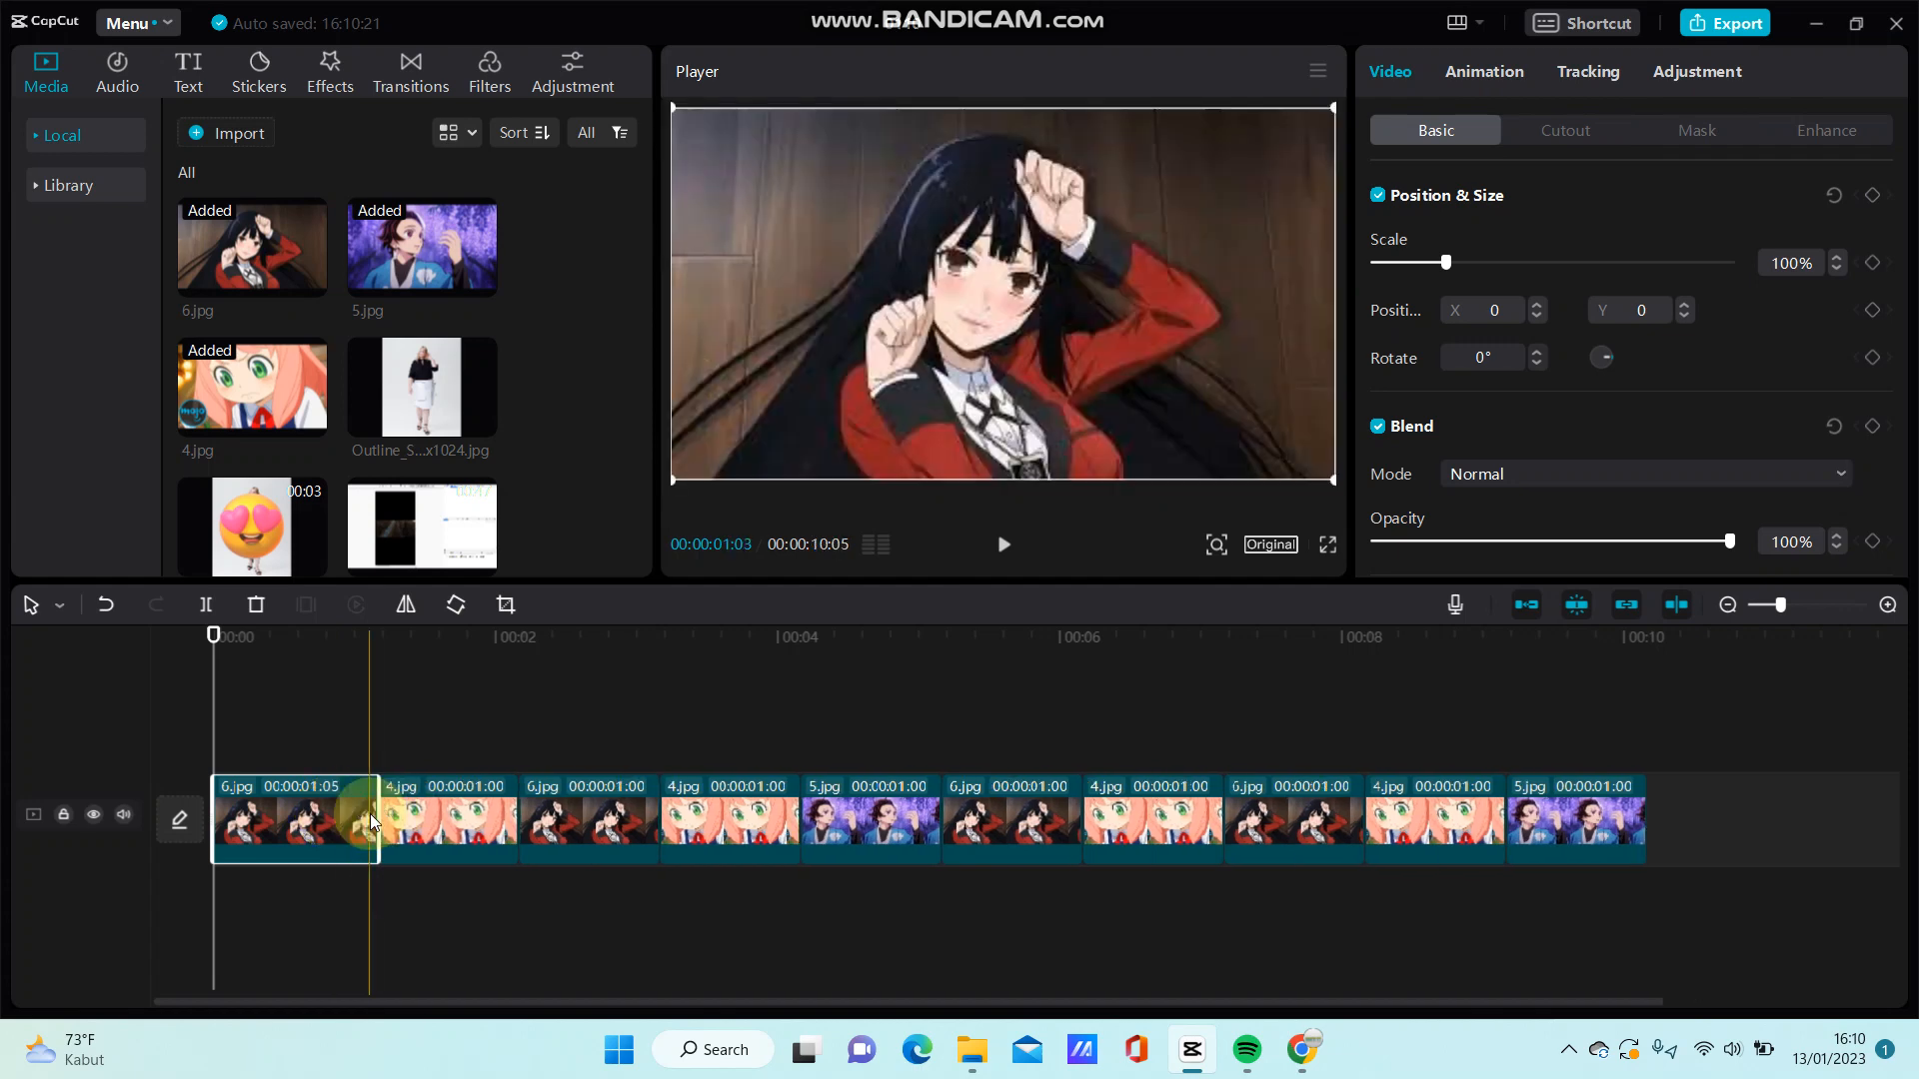
drag(294, 820, 392, 825)
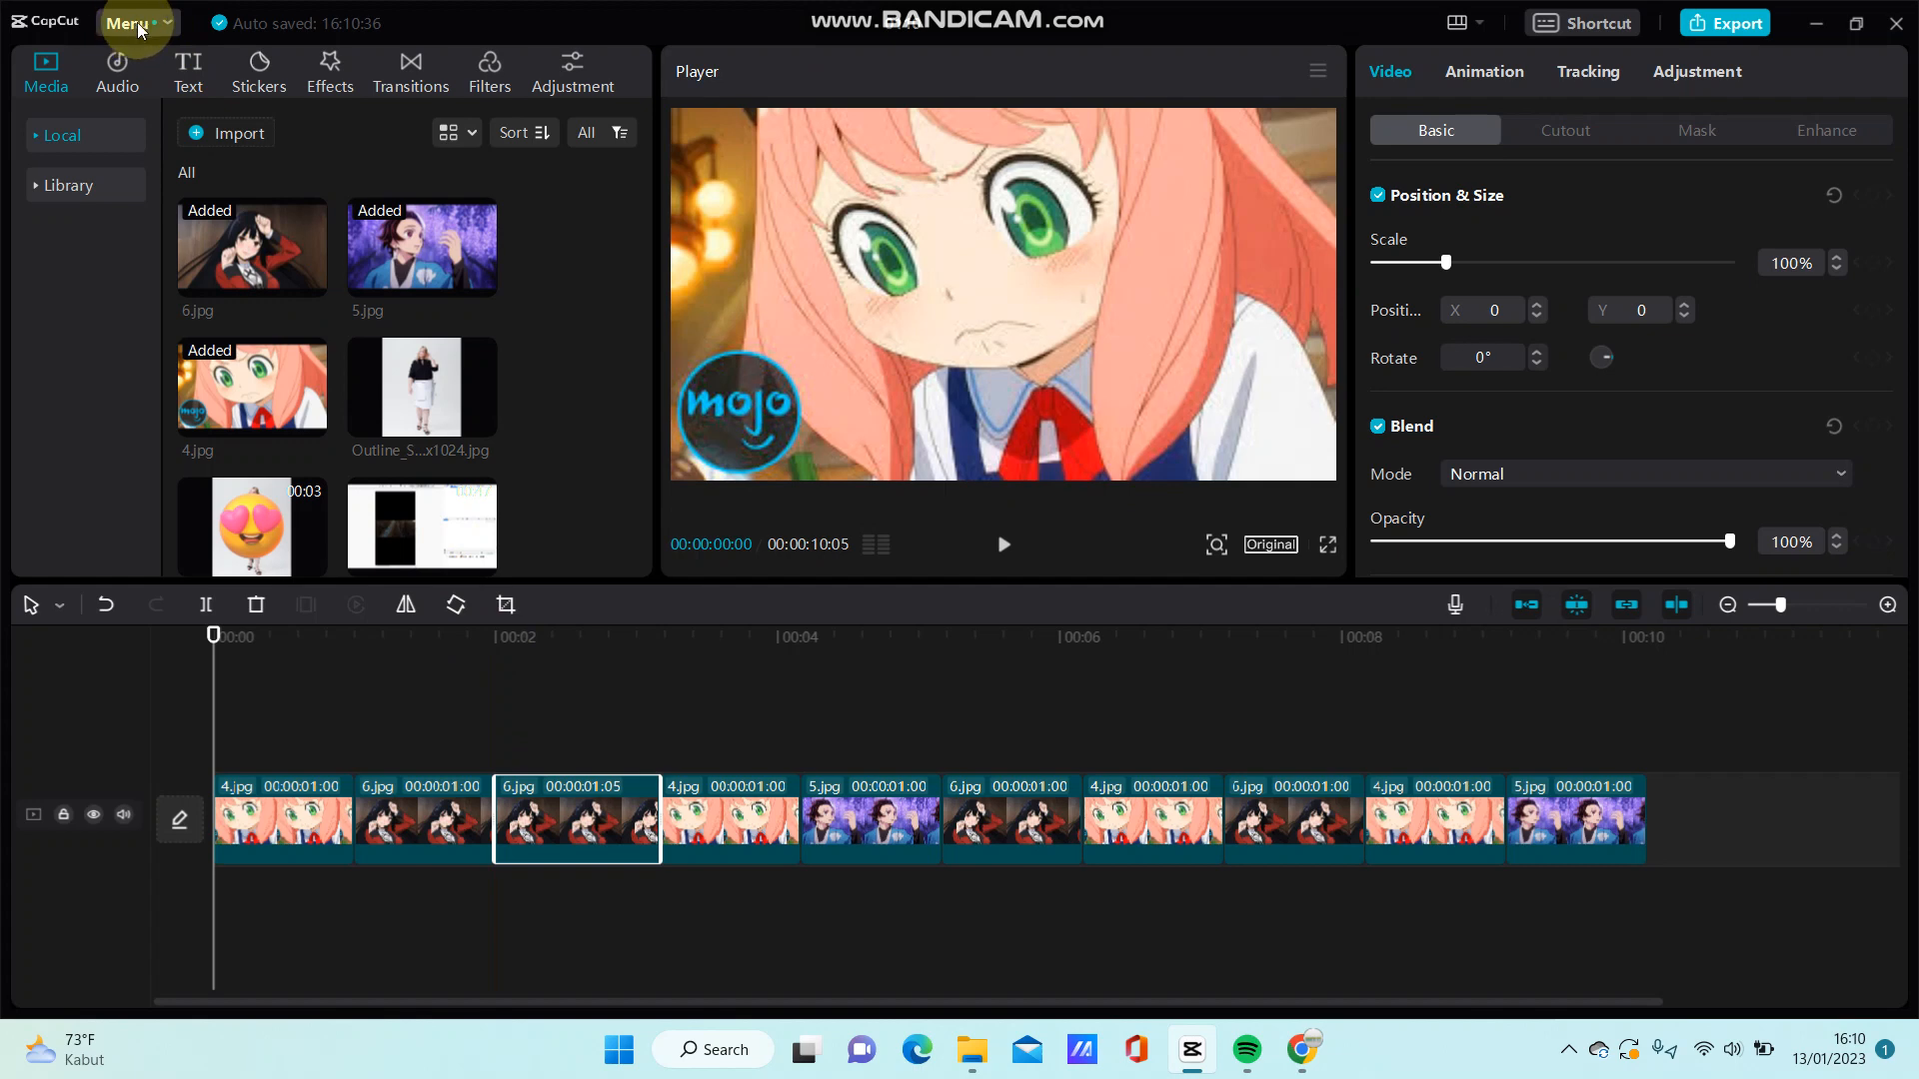
Bring up the program Settings from the app menu.
click(128, 22)
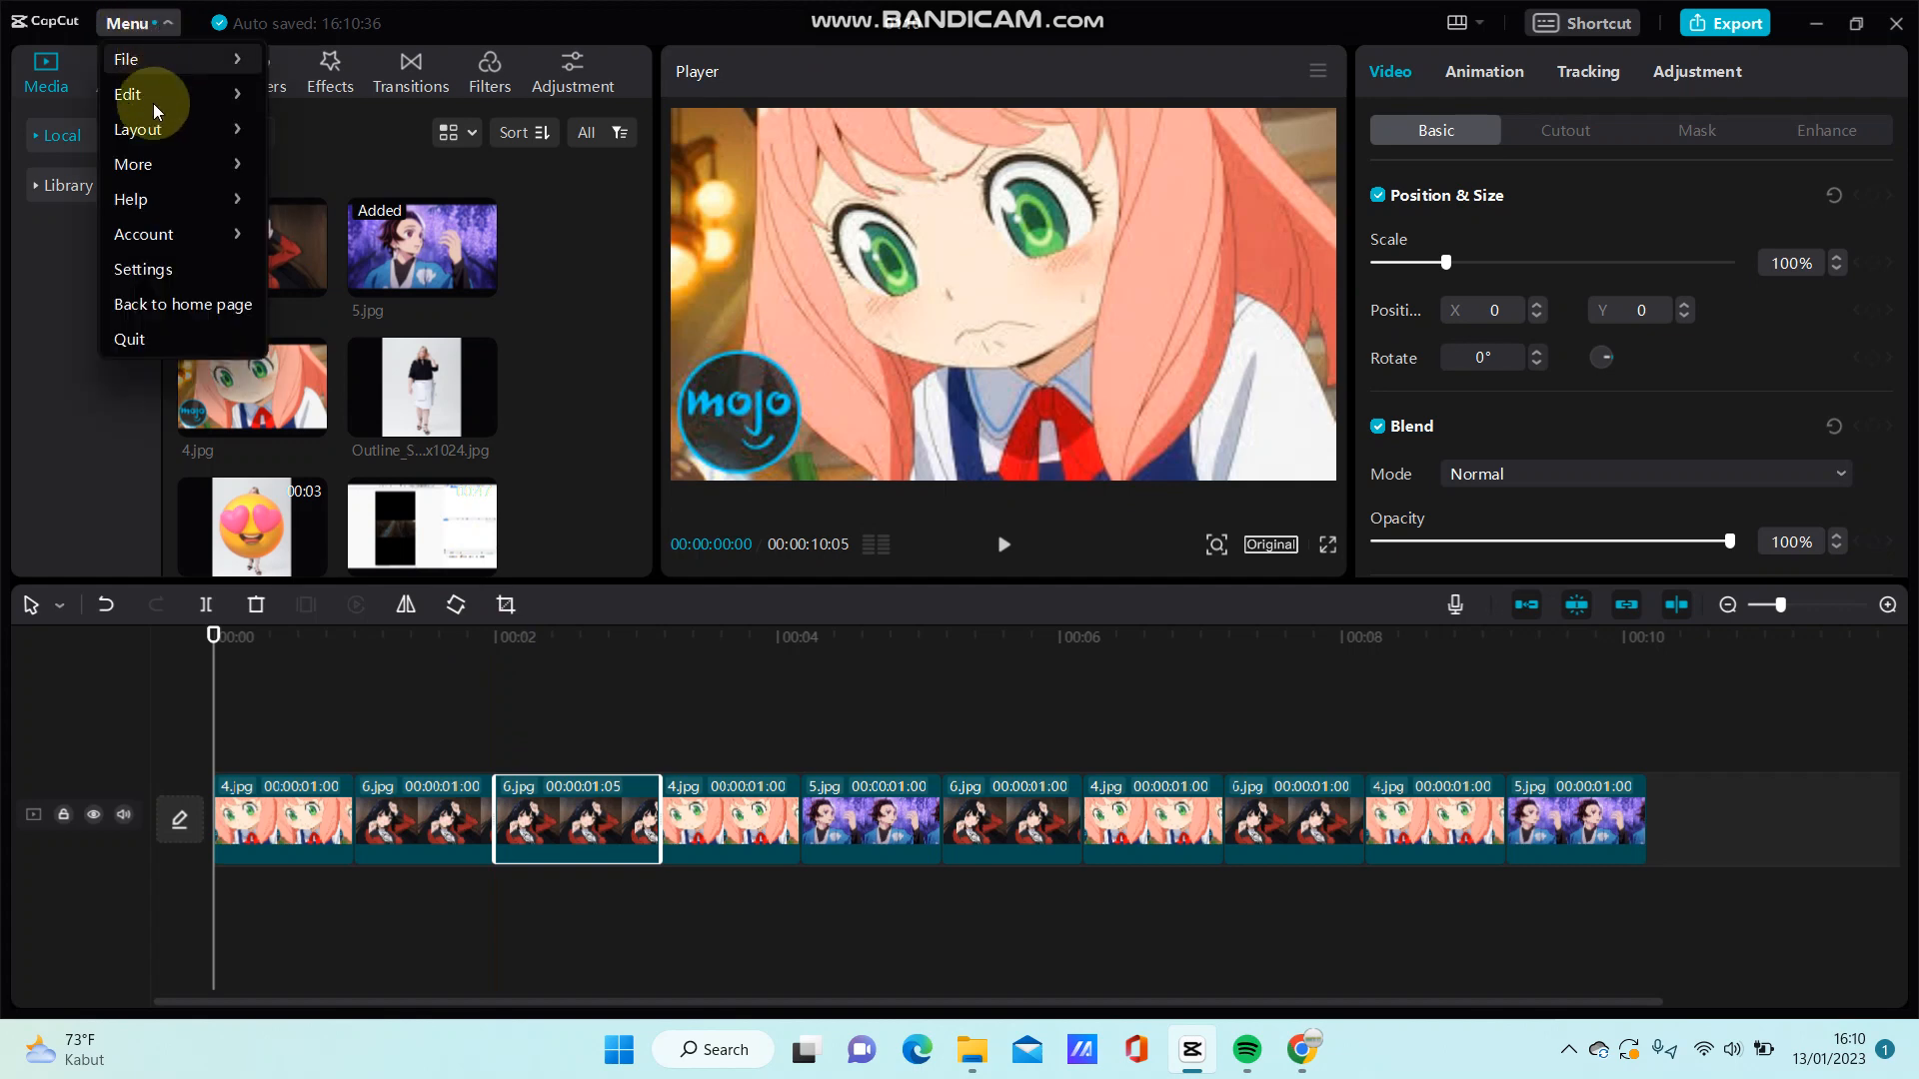
click(144, 270)
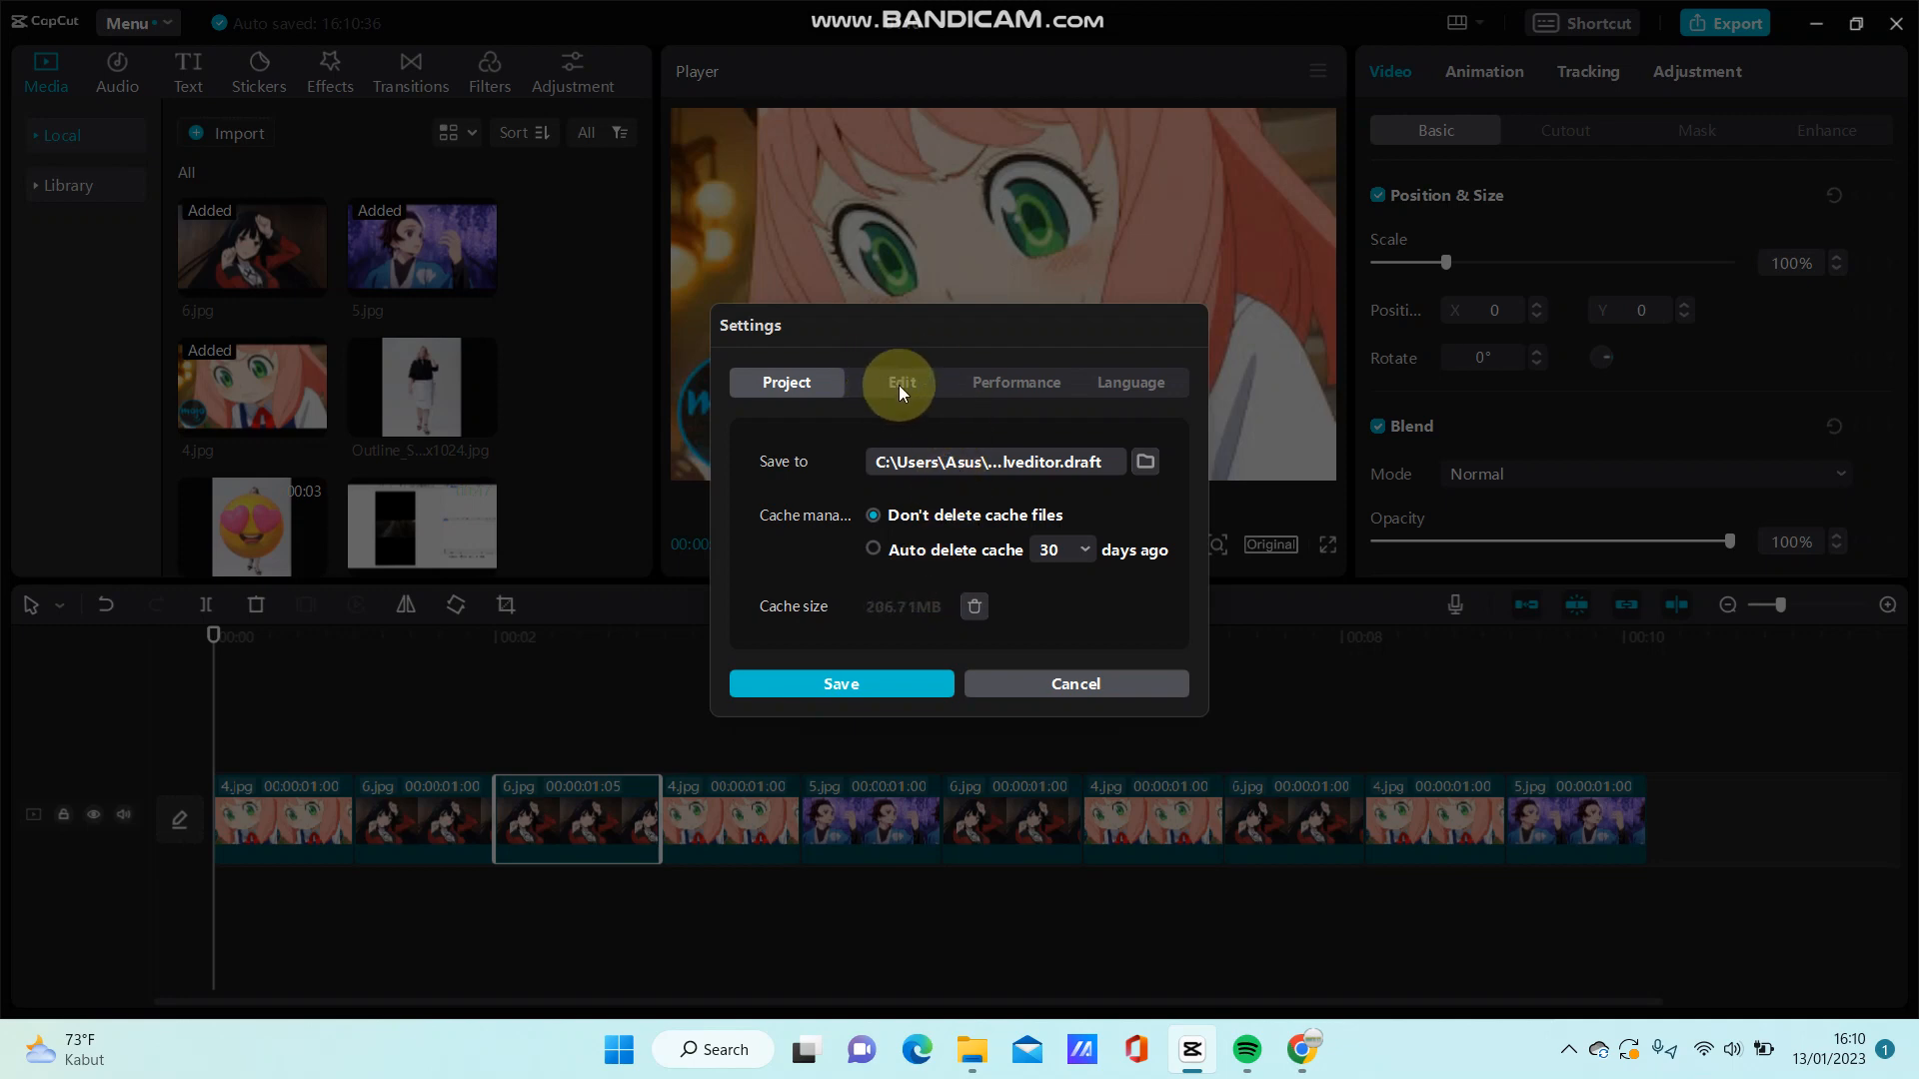
In the Edit preferences, lower the default image duration below 1.0 s.
click(901, 381)
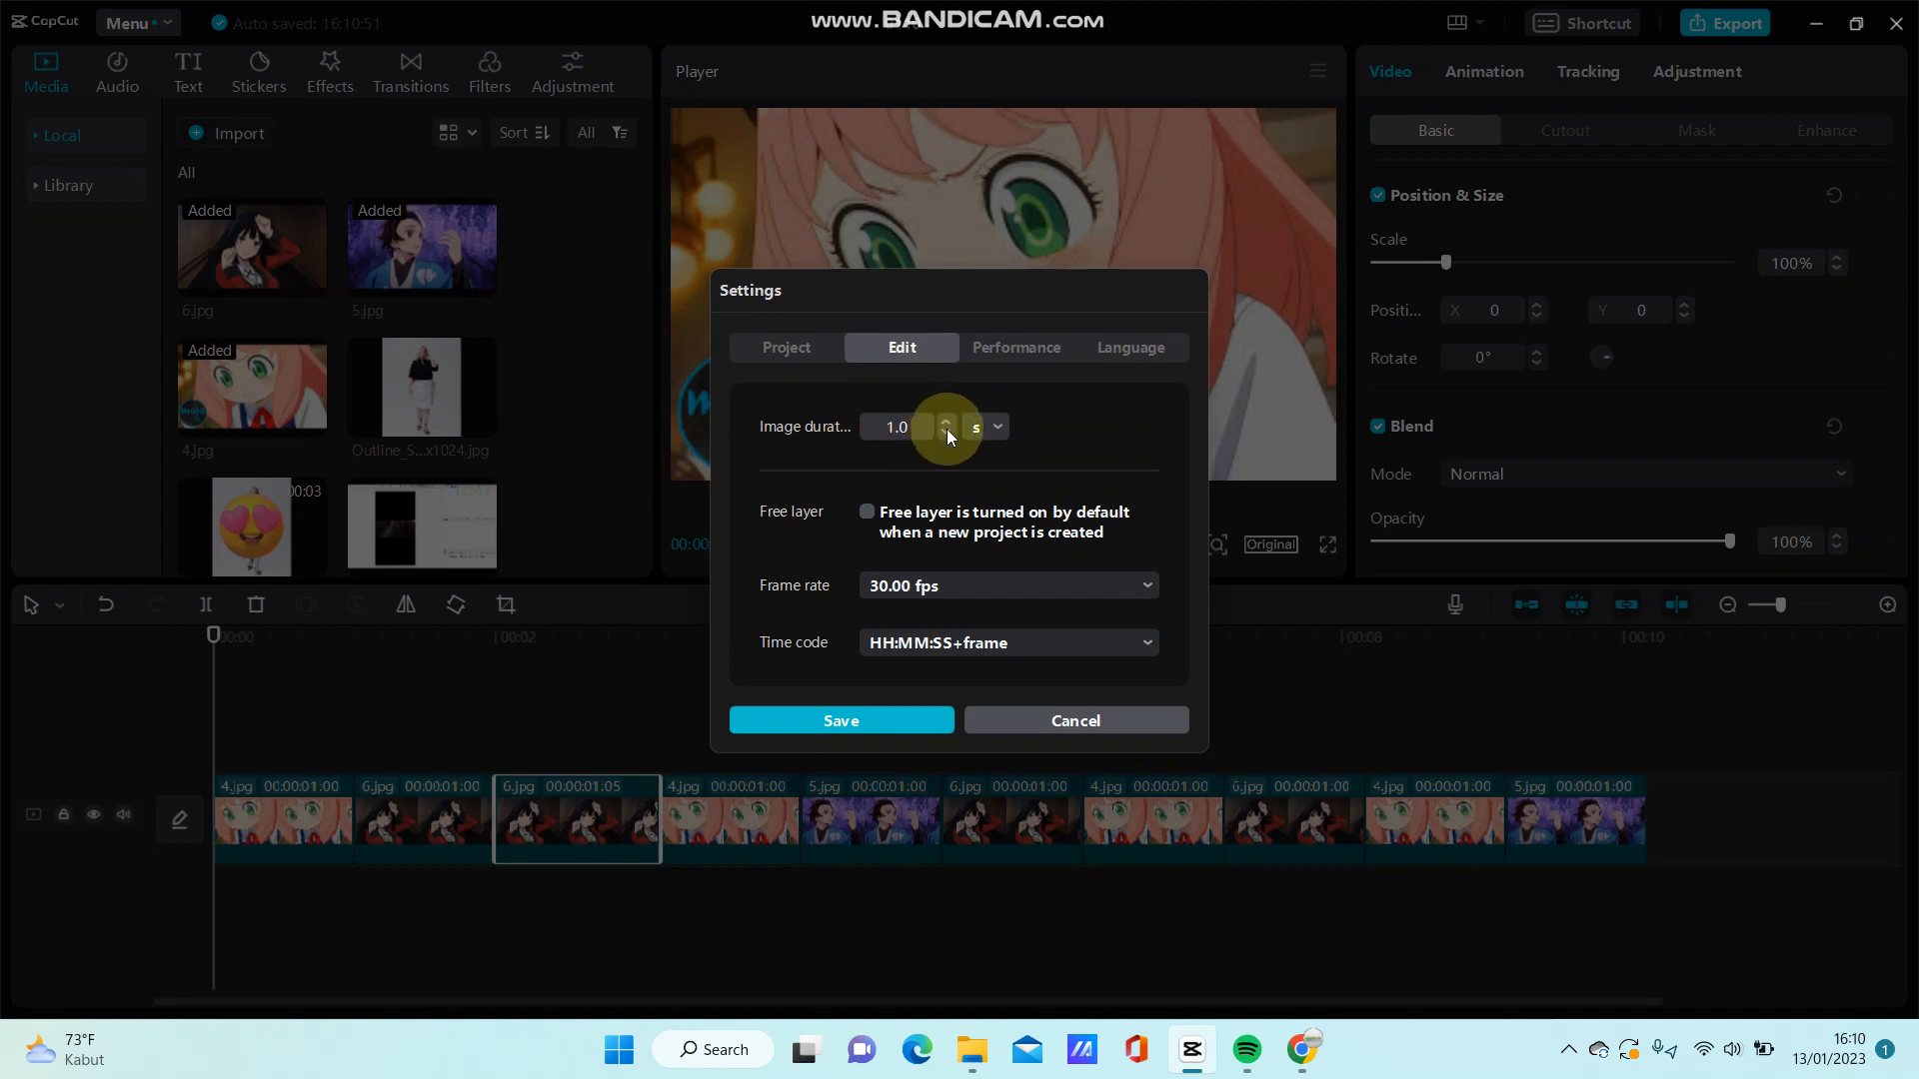
click(945, 434)
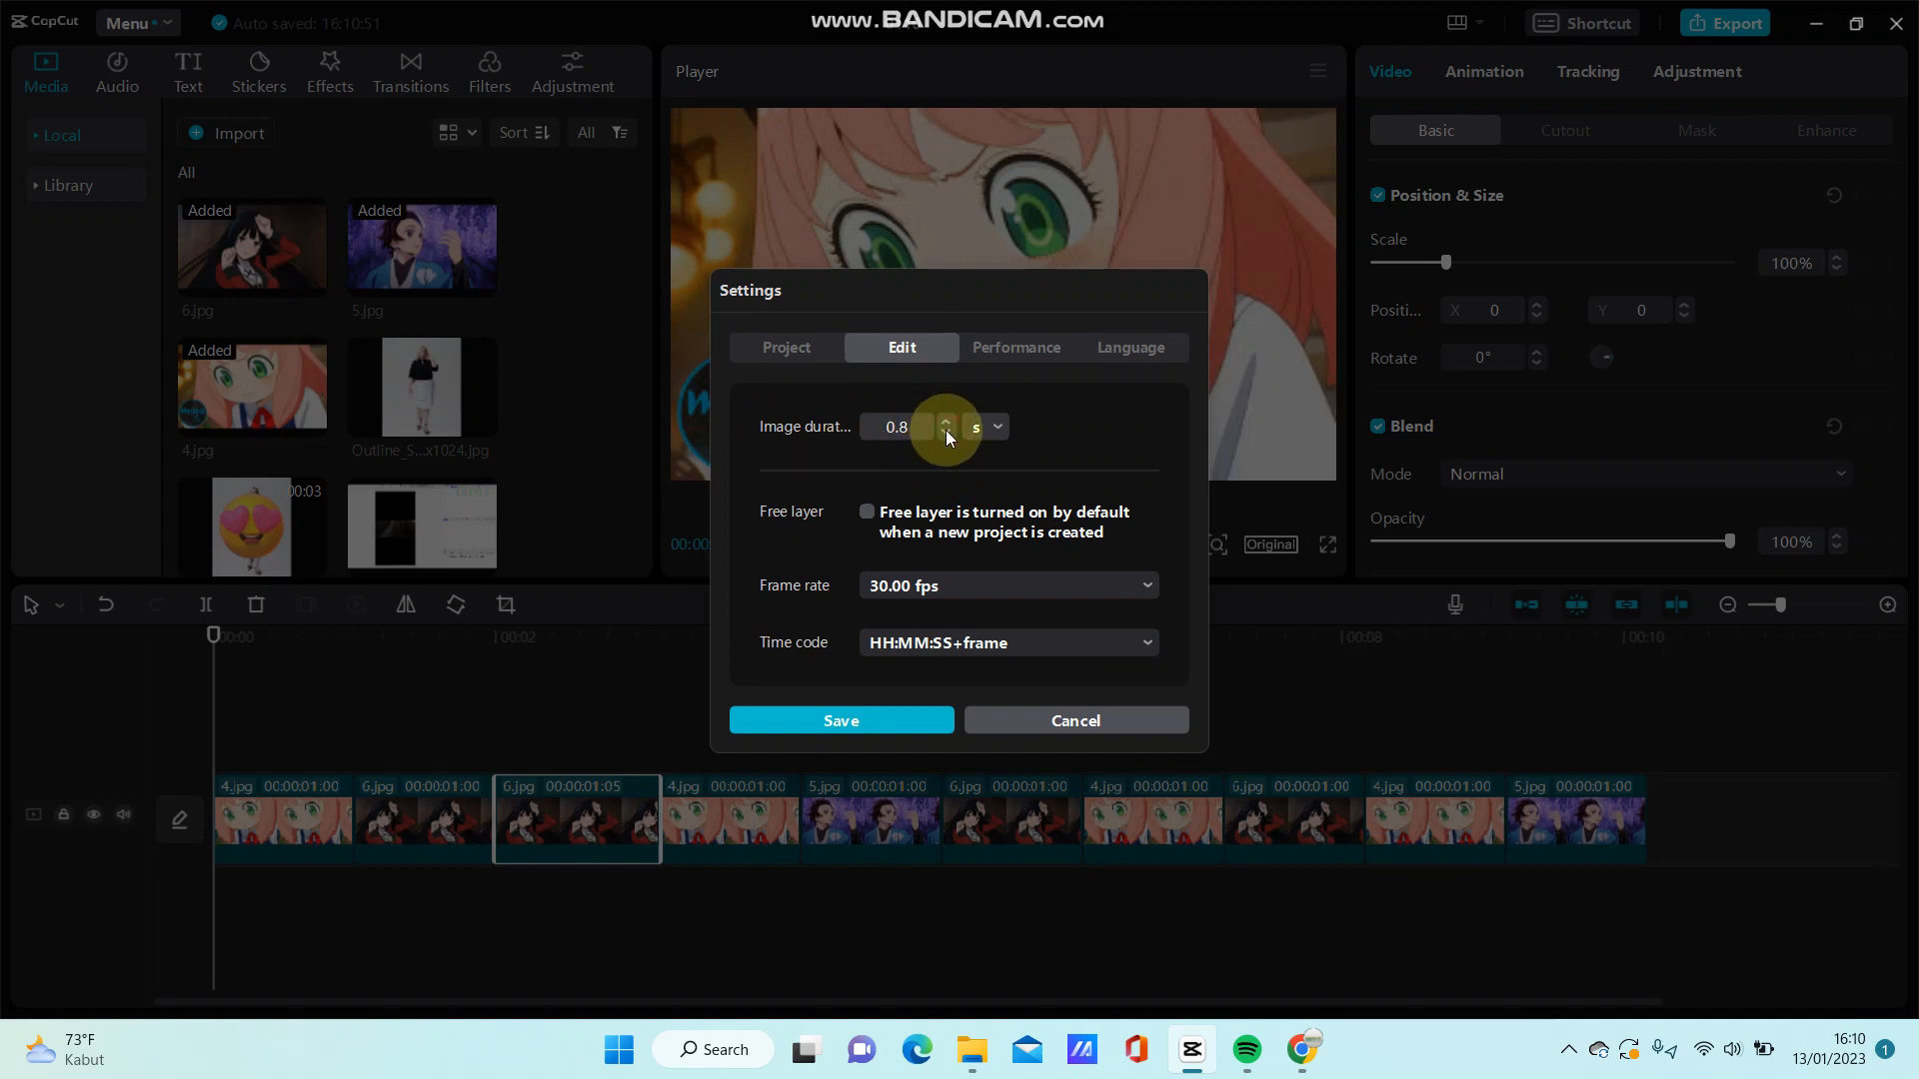
click(945, 434)
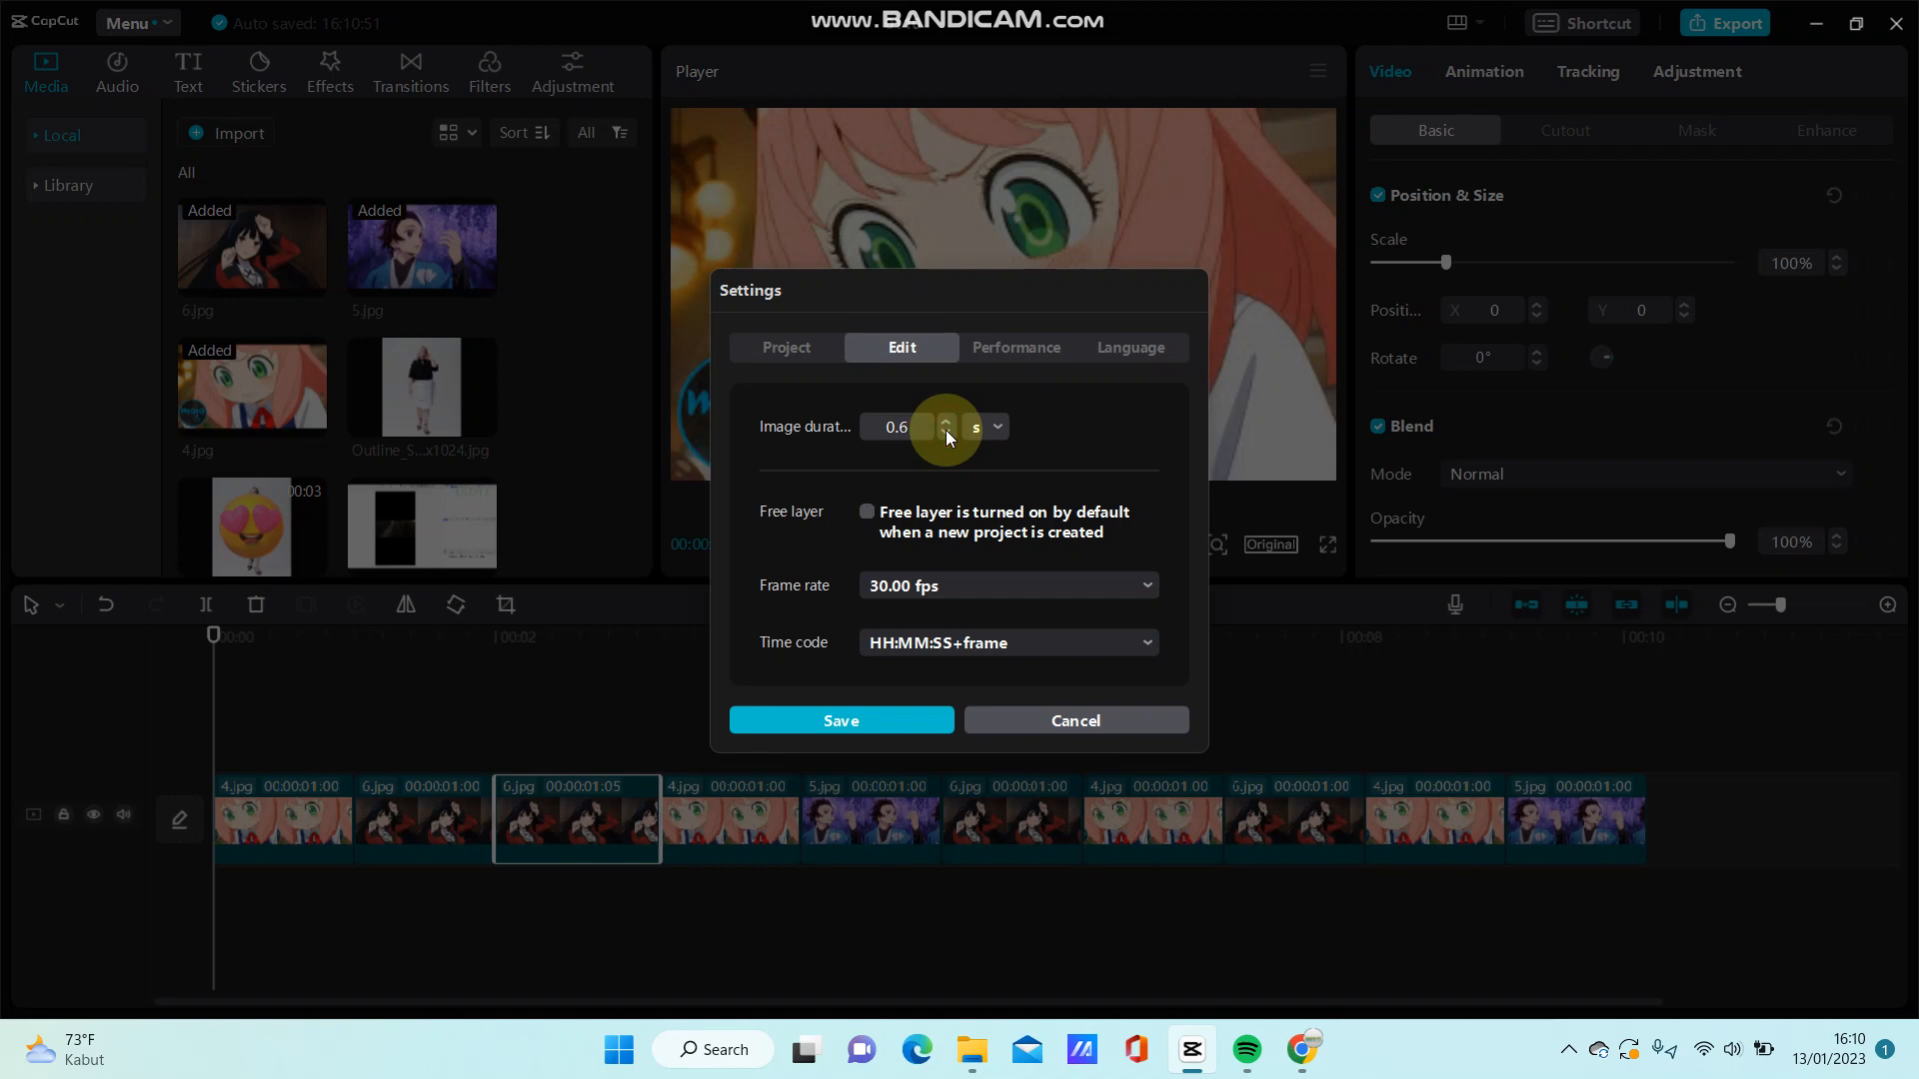
click(946, 434)
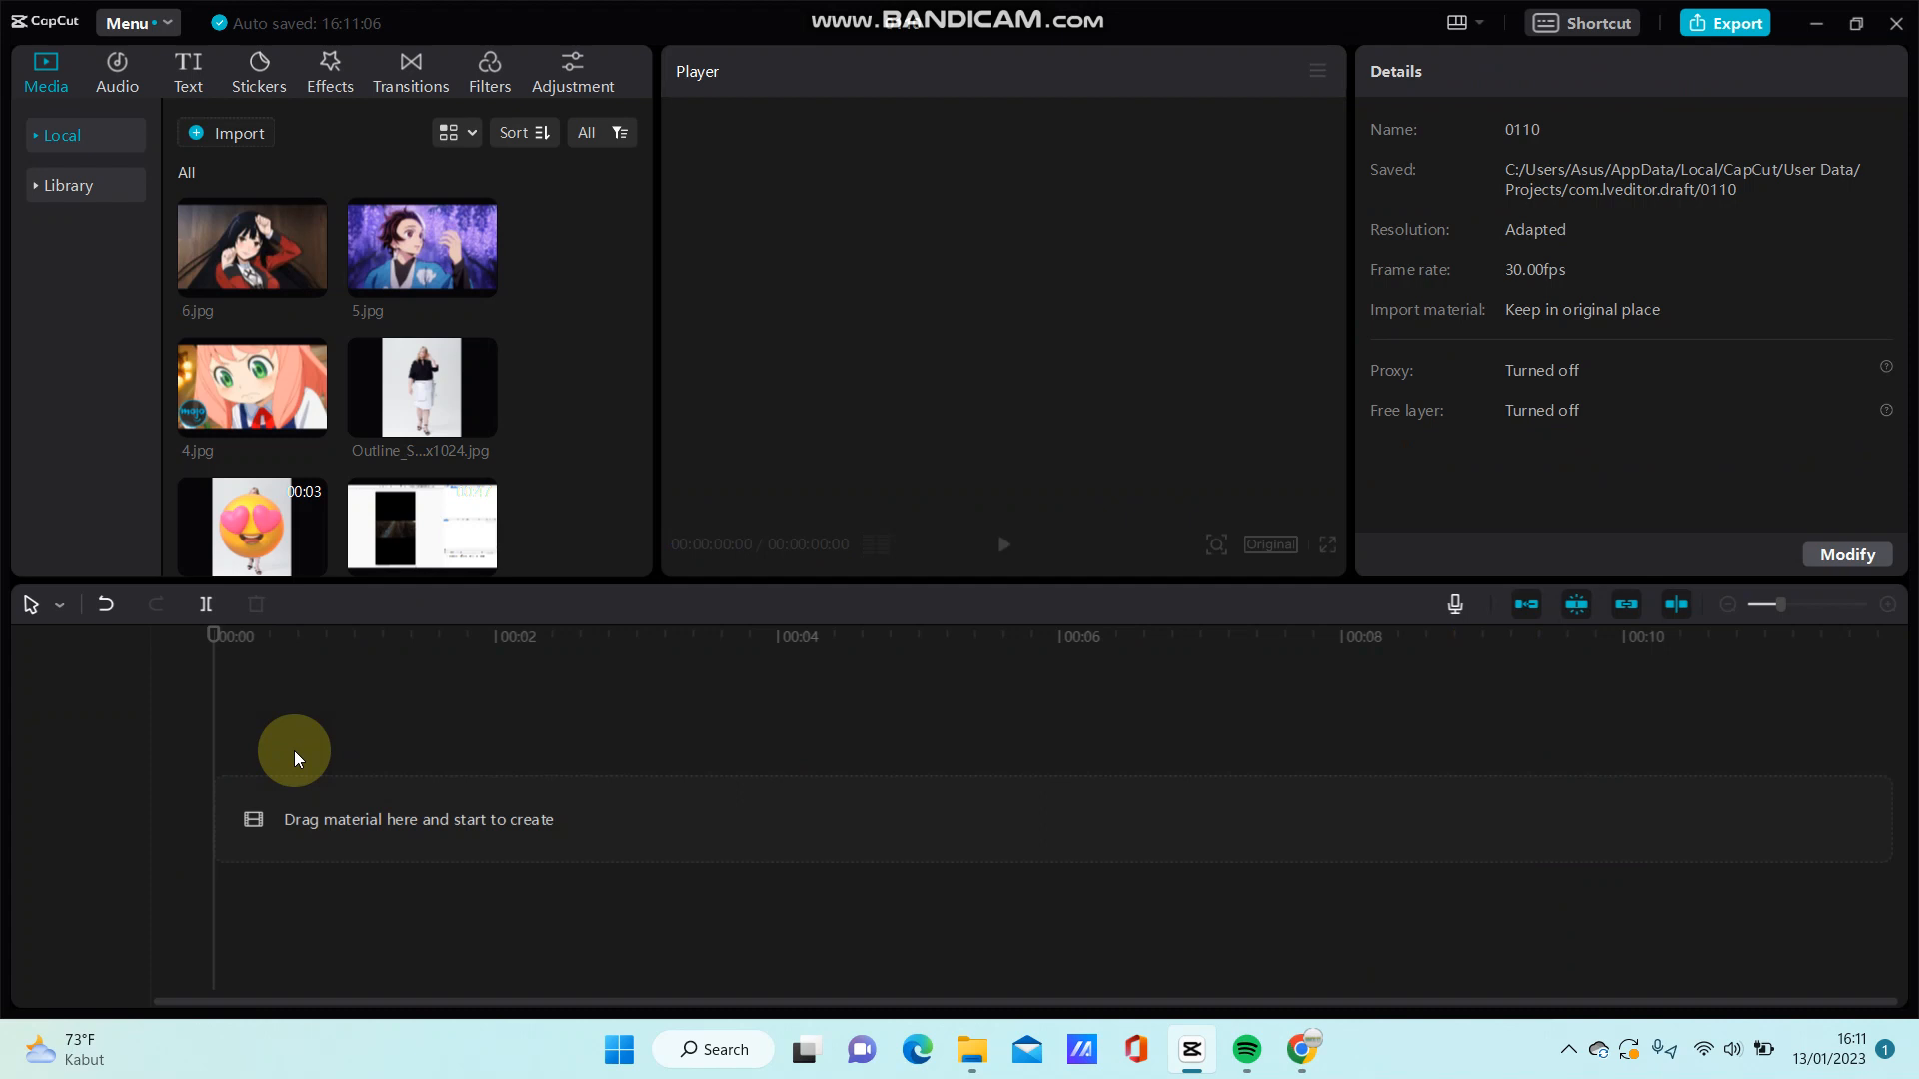
Place 6.jpg onto the empty timeline as a half-second clip and select it.
click(252, 246)
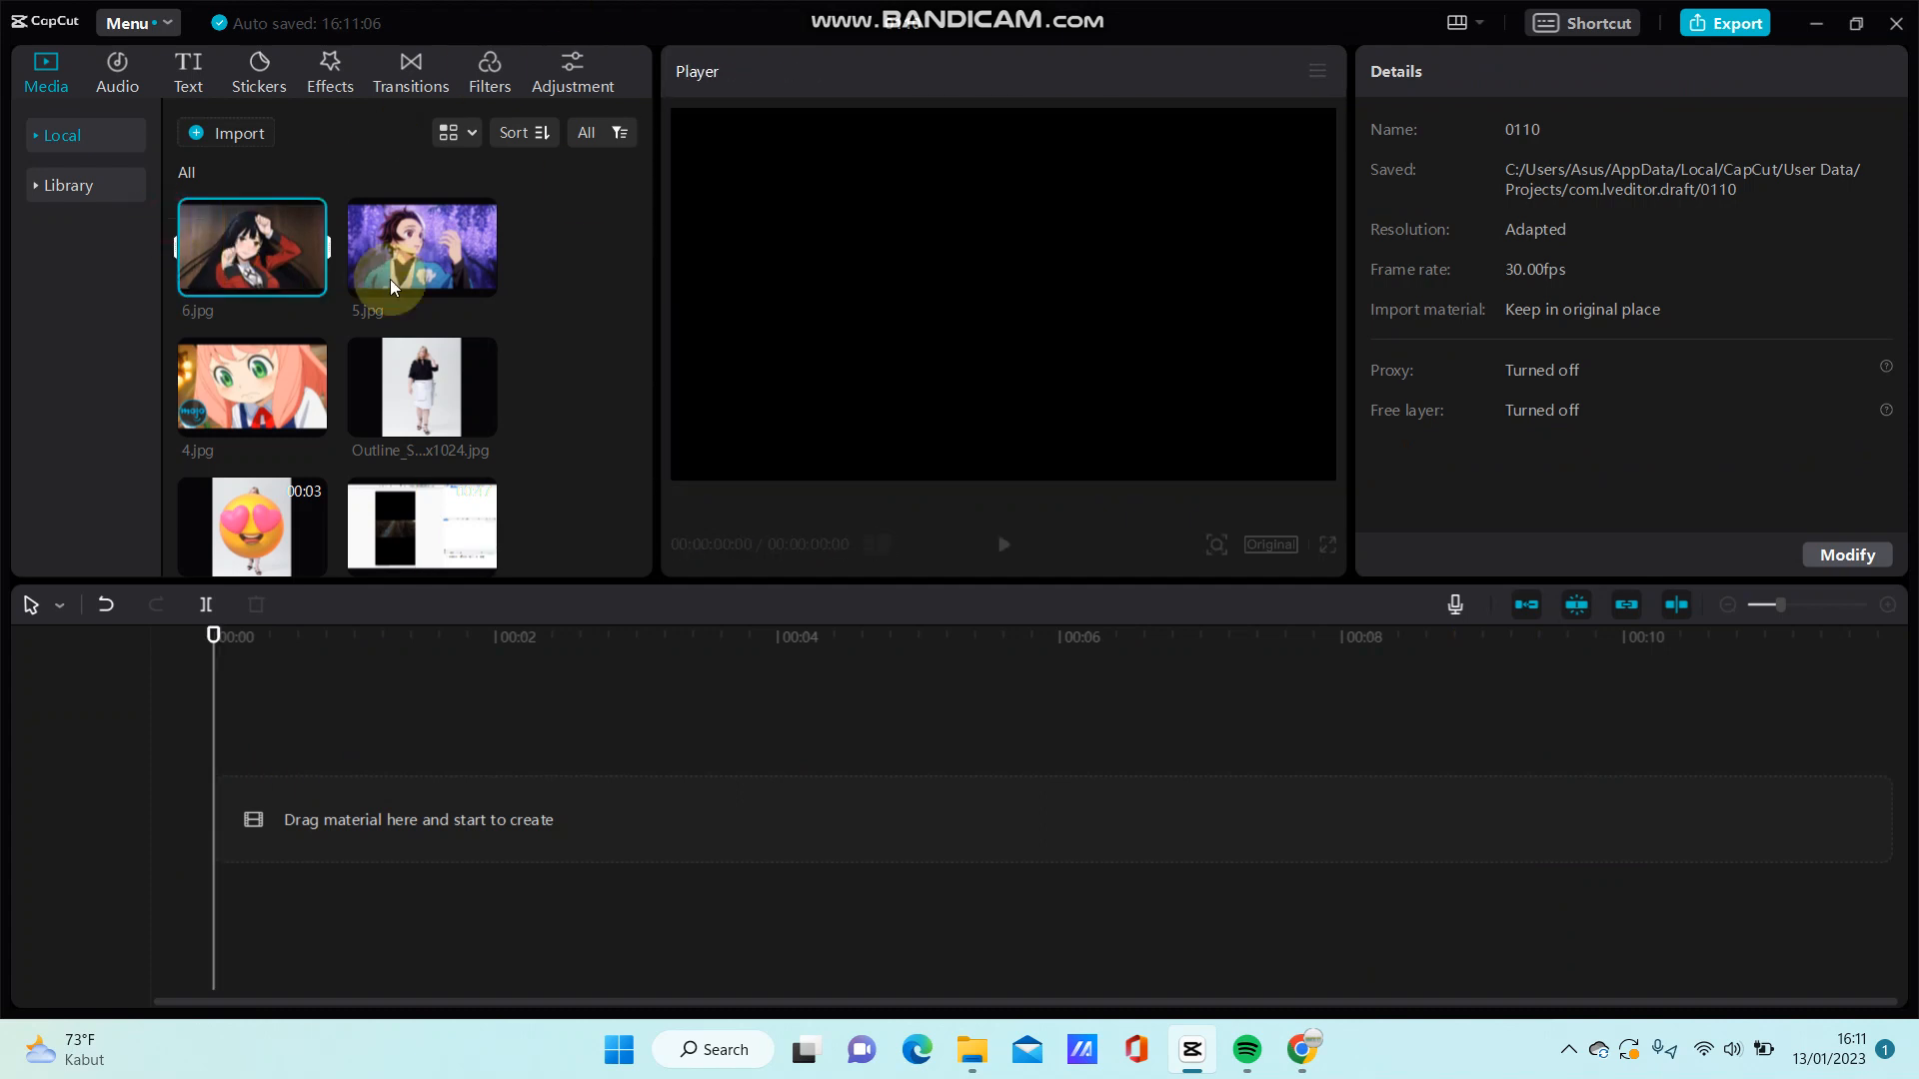
drag(422, 246, 286, 775)
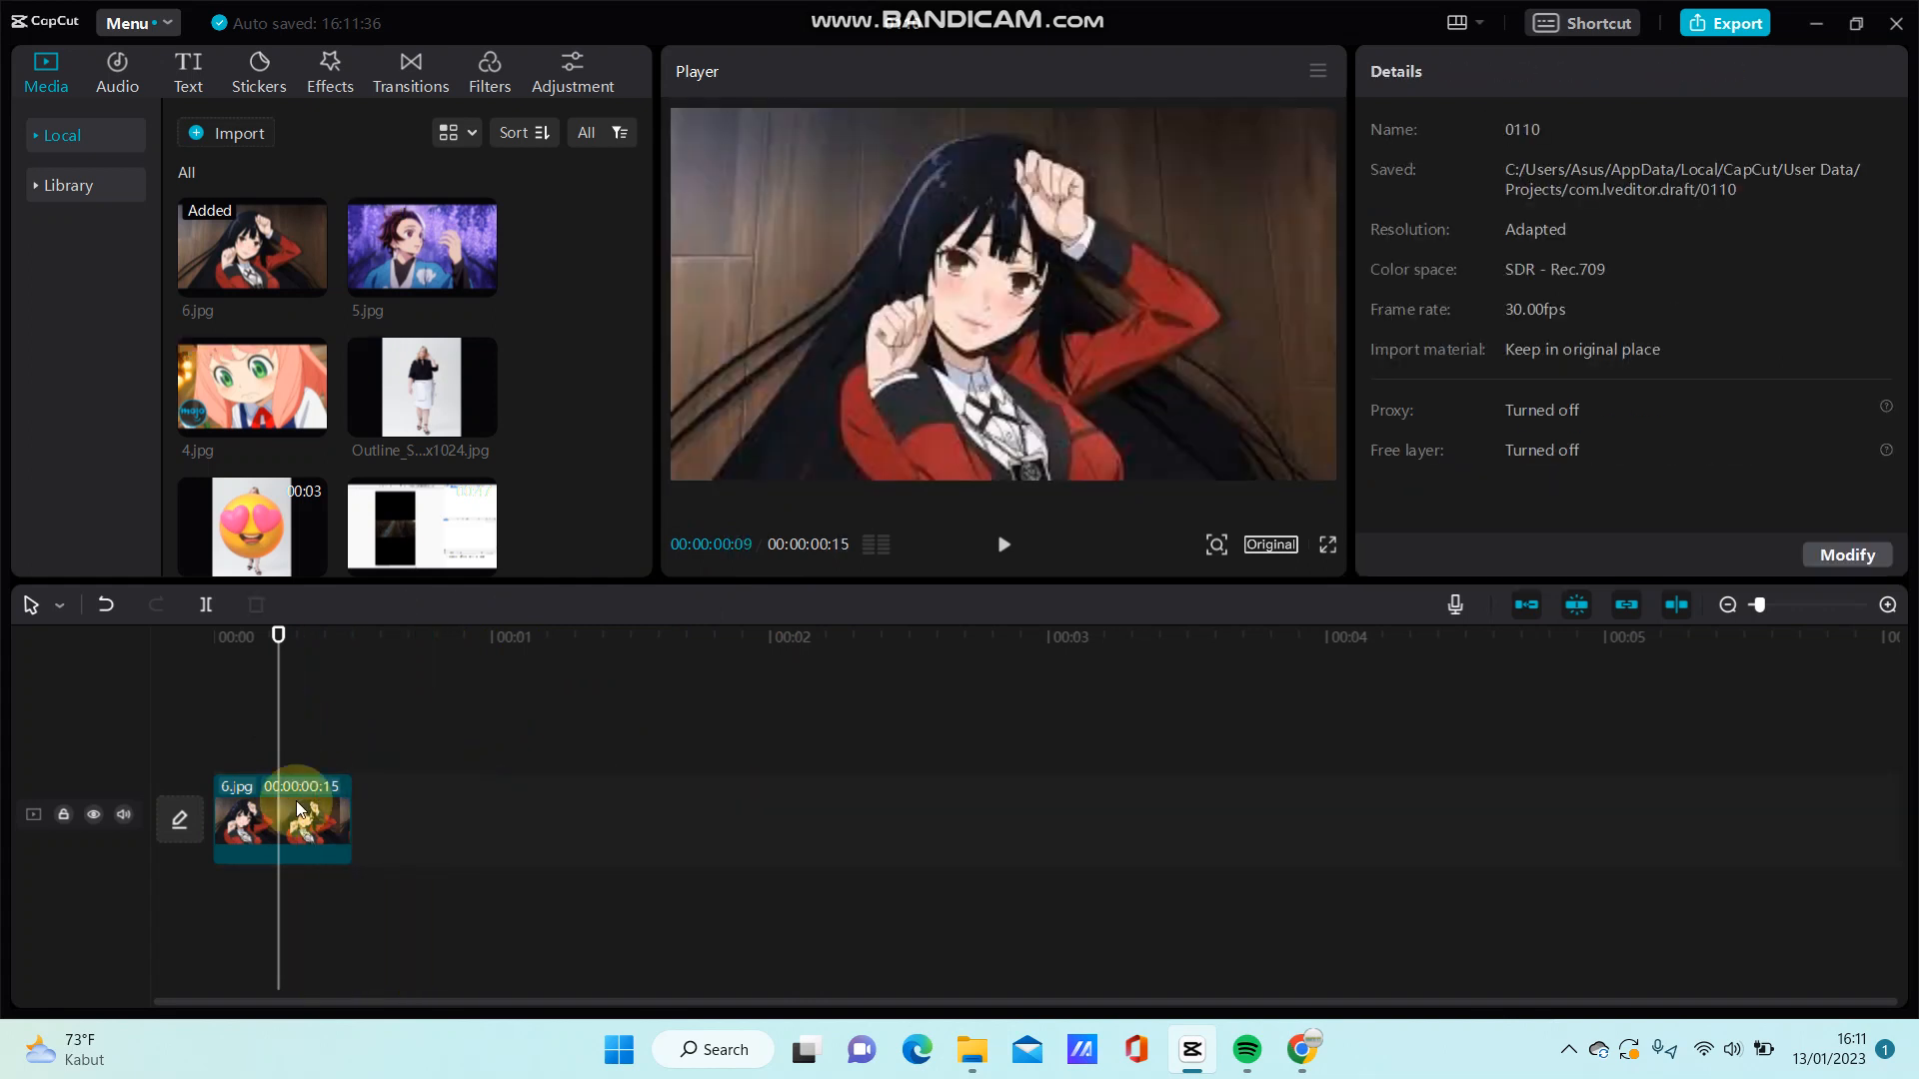
click(281, 820)
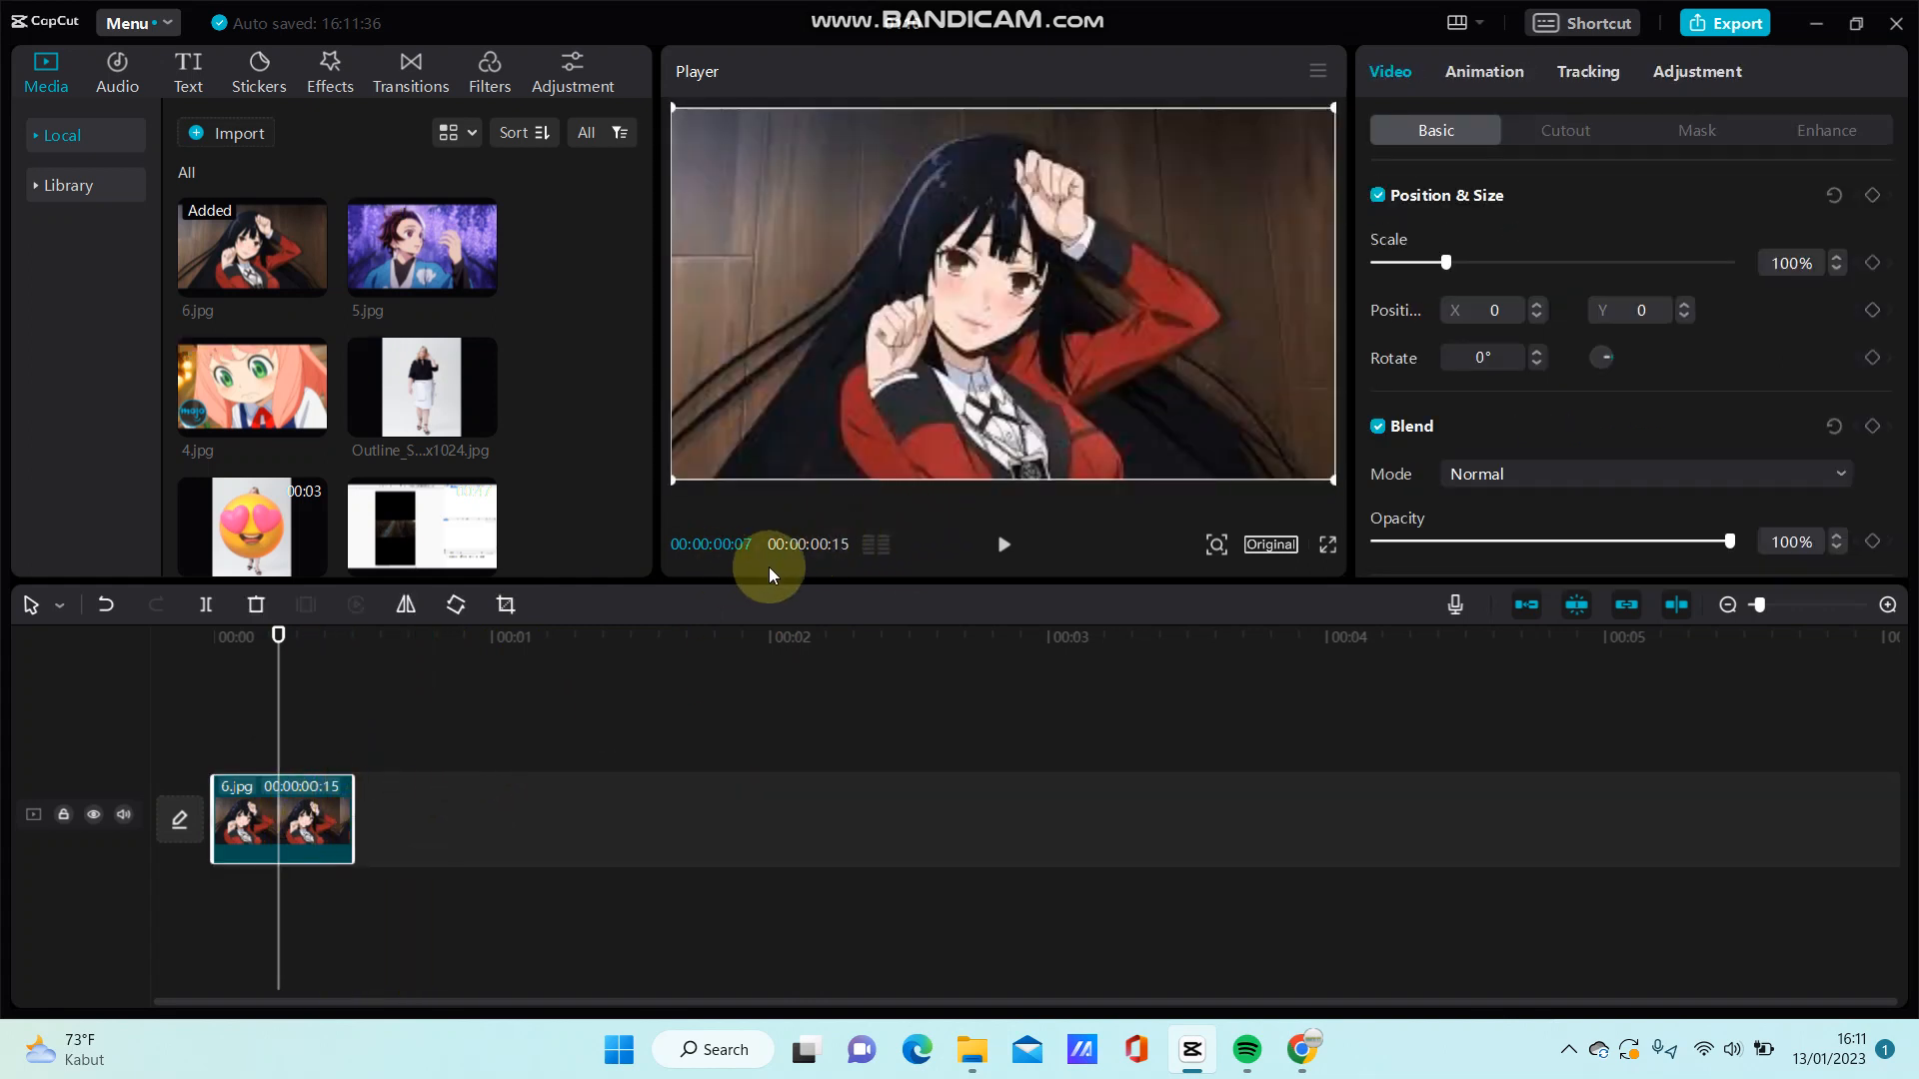